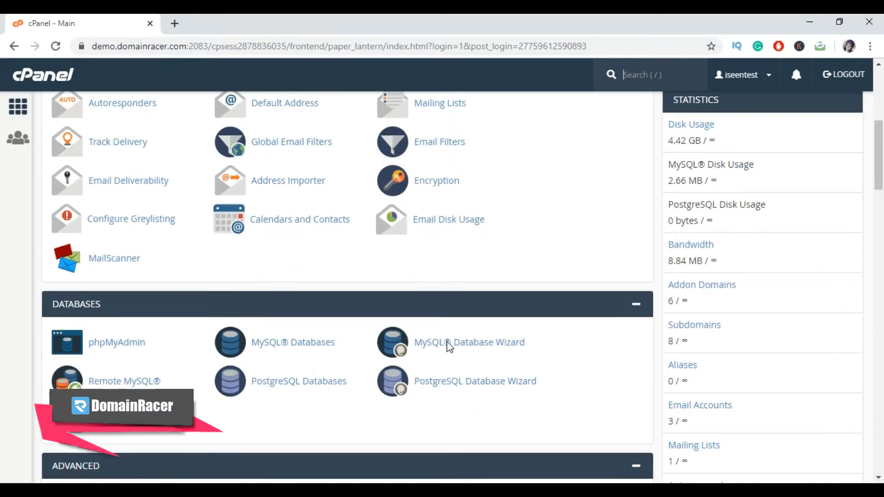
Step: Navigate from the cPanel home into the Domains section's Addon Domains page
scroll("down", 3)
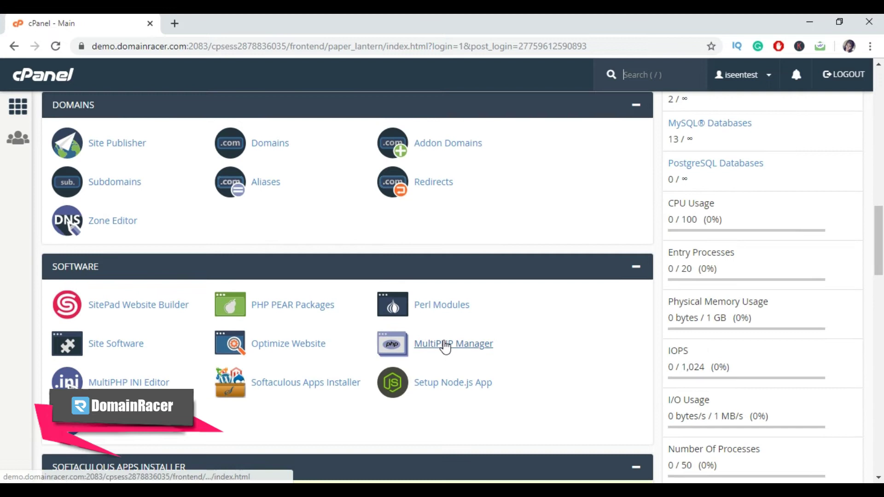
mouse_move(431, 155)
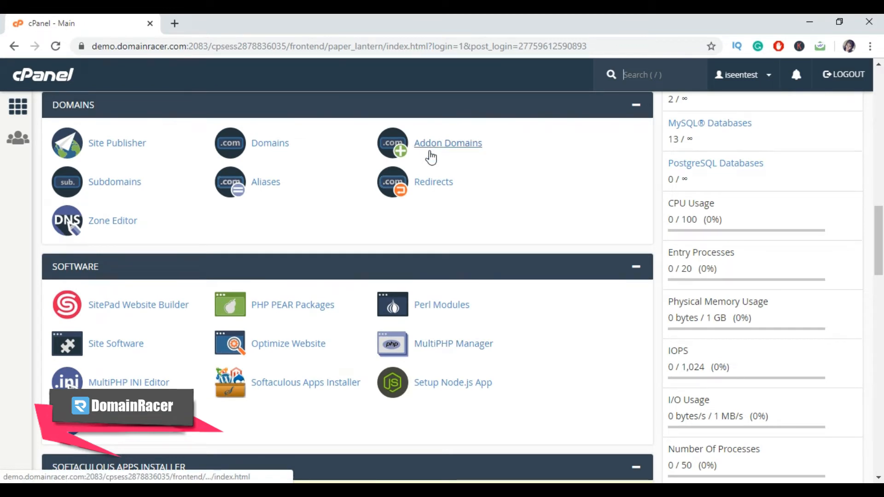
left_click(447, 143)
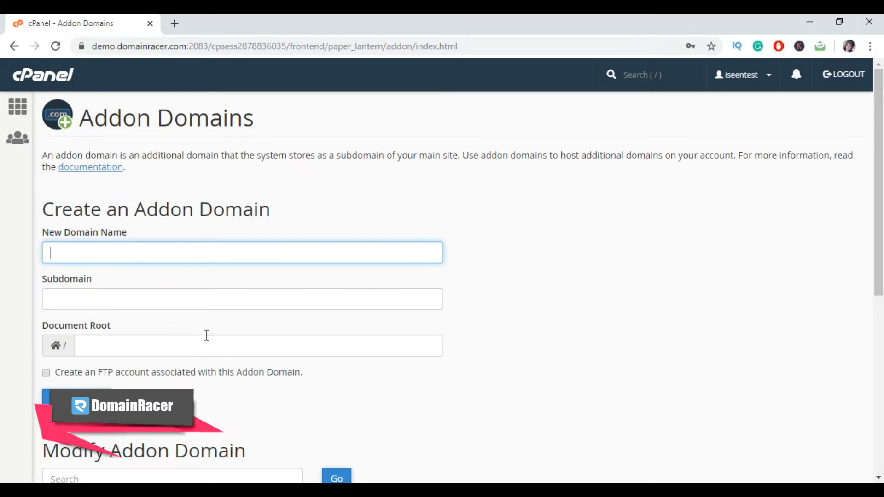
scroll("down", 3)
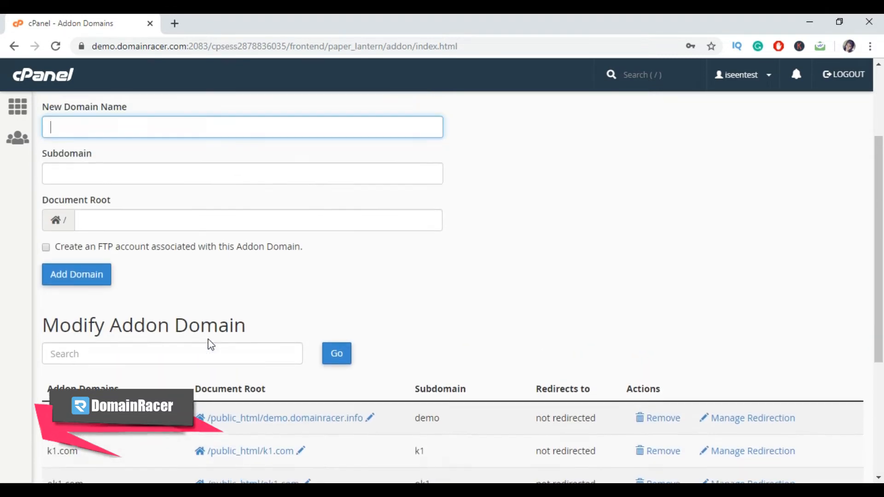
Step: Enter Example.com as the new domain, letting subdomain Example and document root Example.com auto-fill
scroll("up", 3)
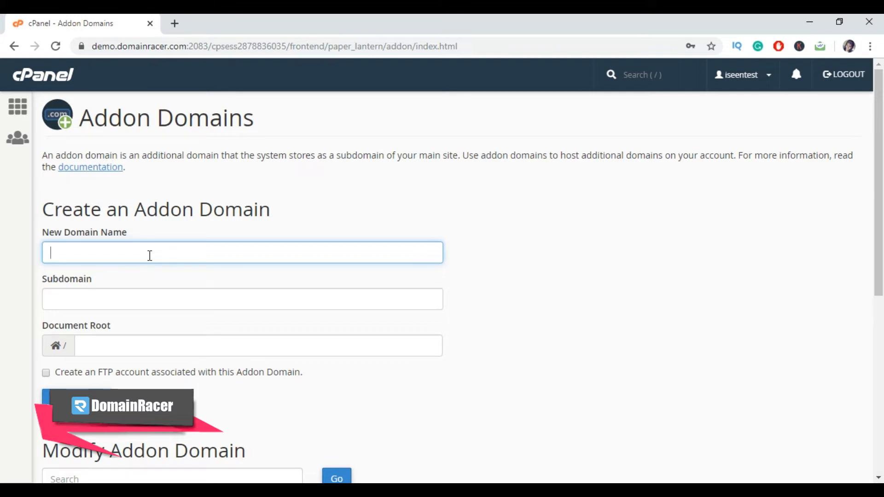
type("Exa")
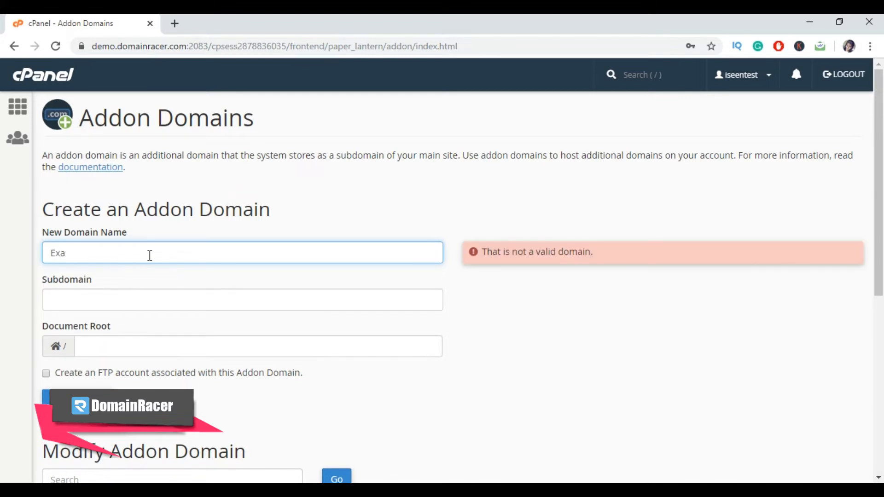
type("mple.com")
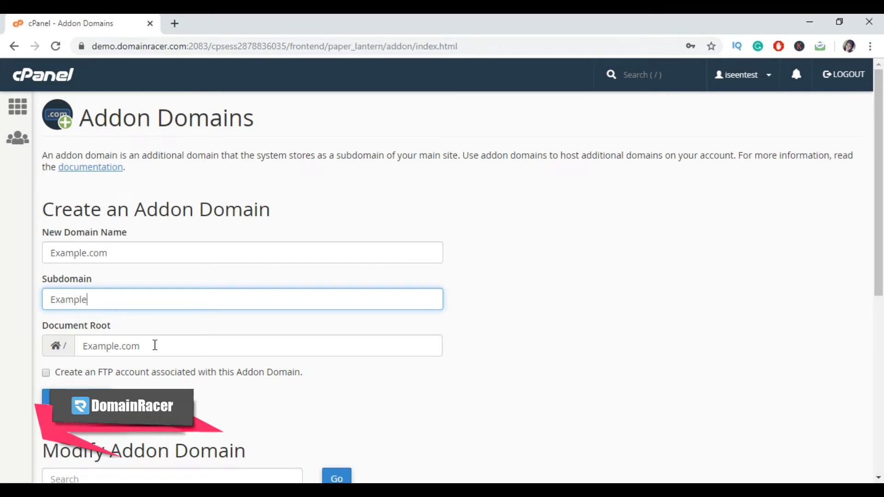
mouse_move(125, 328)
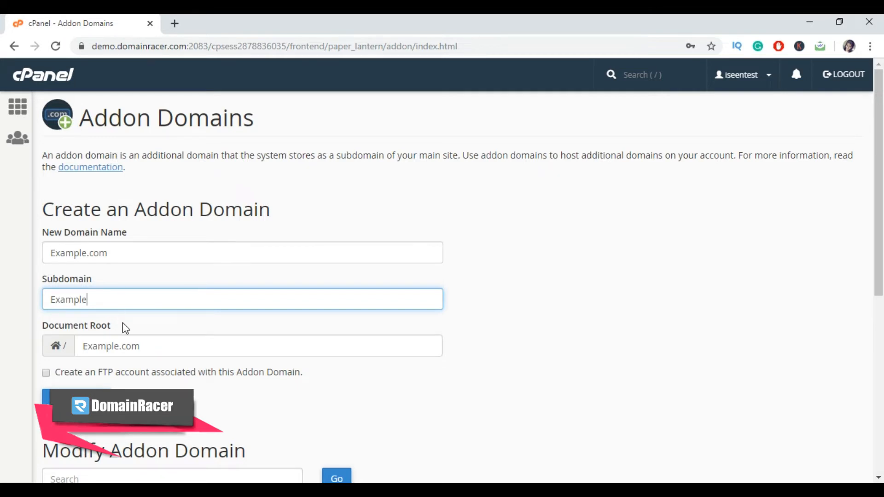
left_click(258, 345)
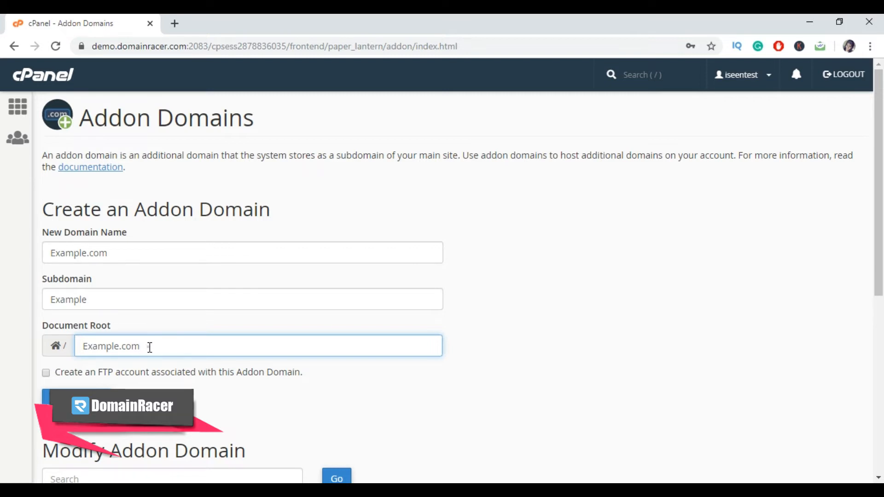
double_click(111, 346)
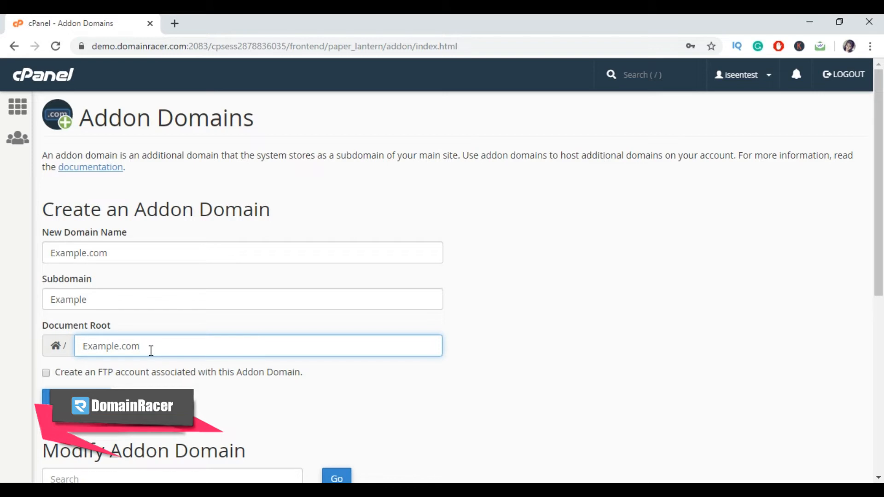
scroll("down", 3)
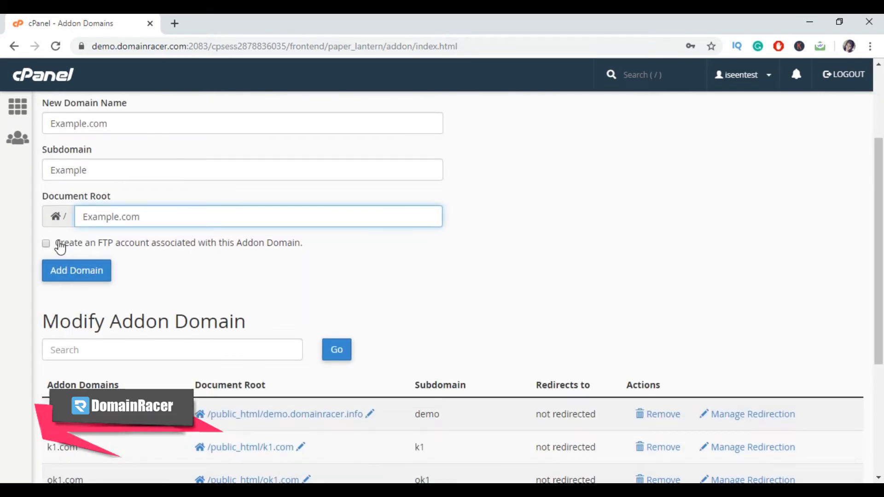
mouse_move(233, 254)
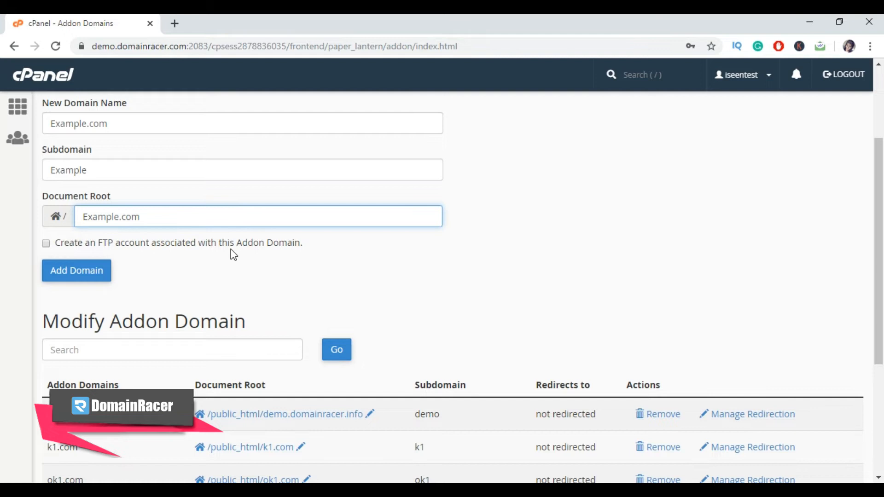
double_click(178, 242)
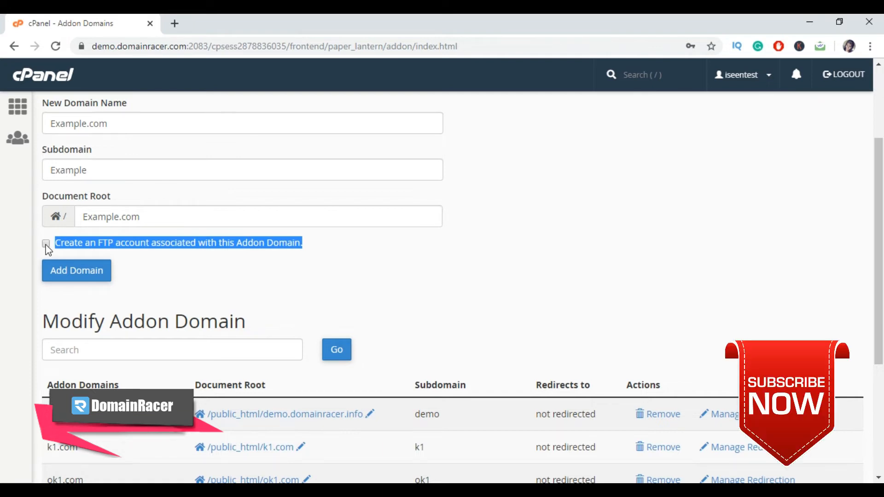
Step: Request an FTP account named Example with a generated password rated very strong
left_click(46, 243)
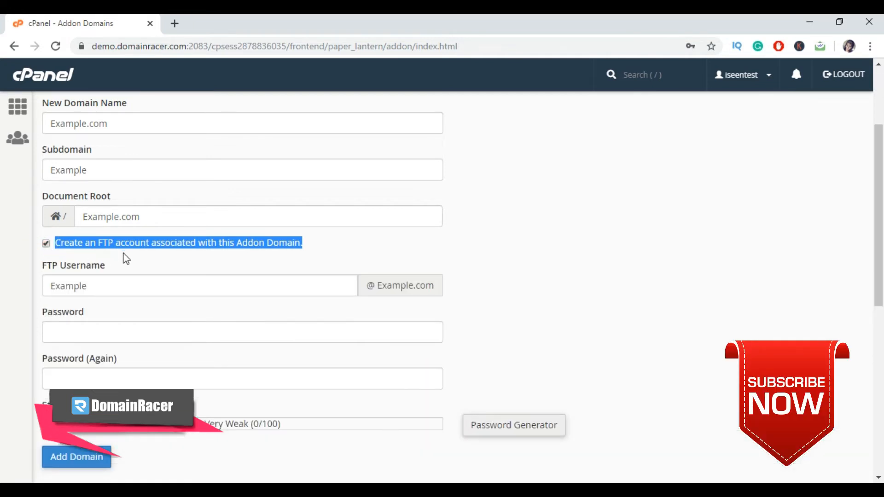
mouse_move(111, 159)
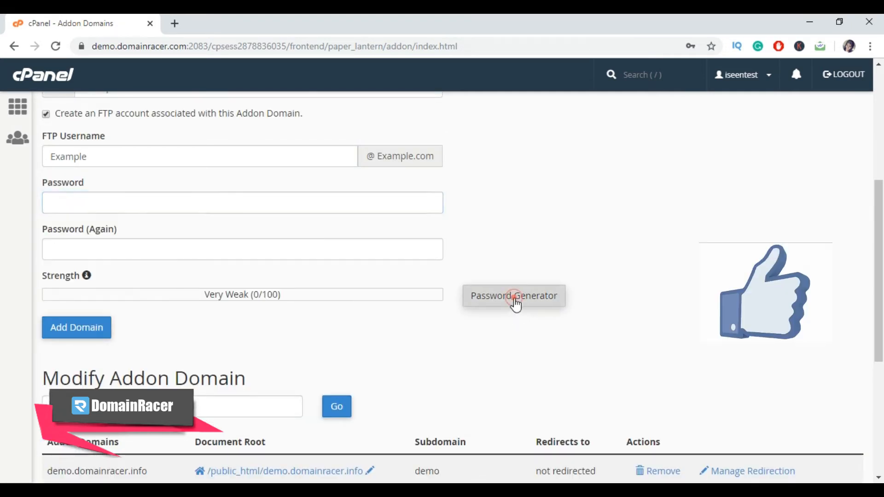
left_click(513, 296)
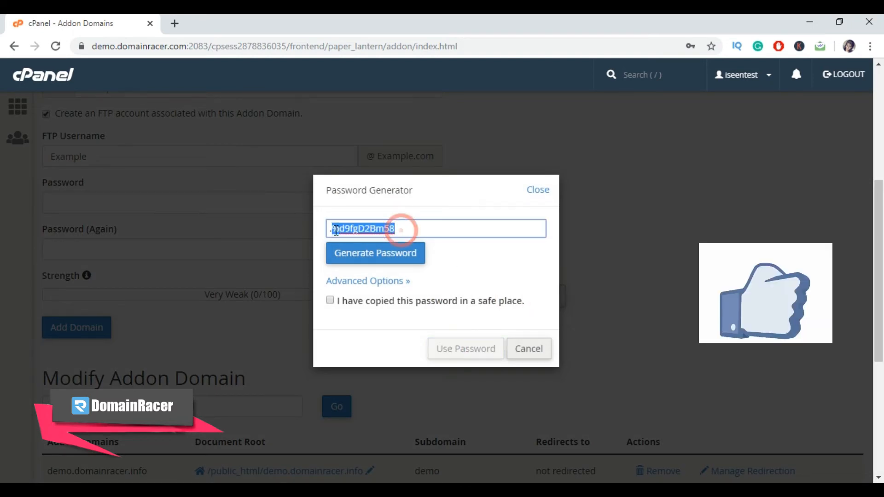
left_click(329, 300)
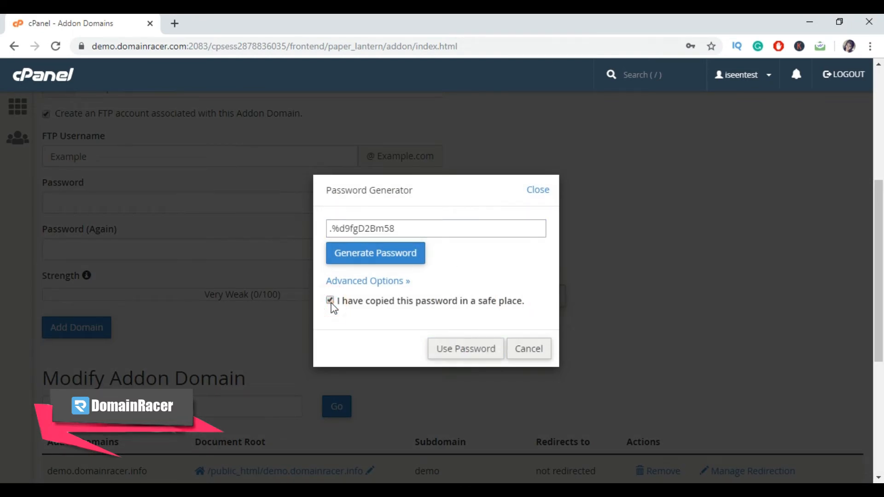
left_click(464, 348)
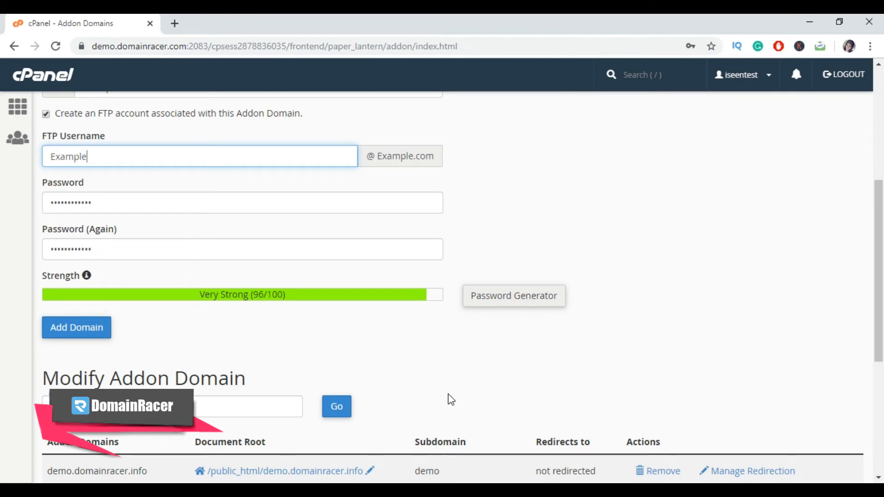
mouse_move(108, 205)
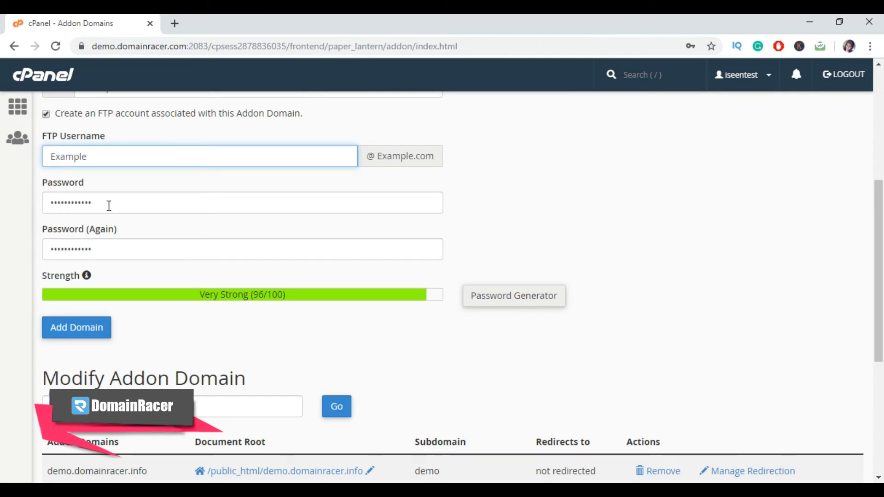
scroll("down", 3)
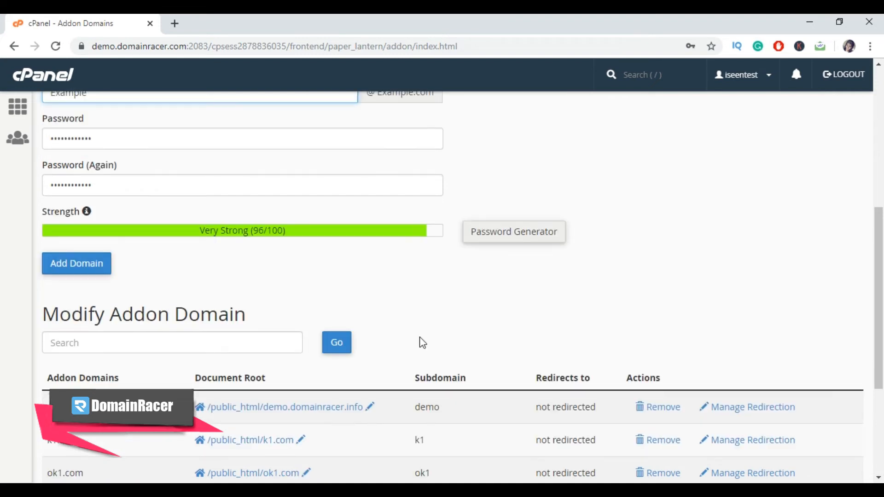
scroll("up", 3)
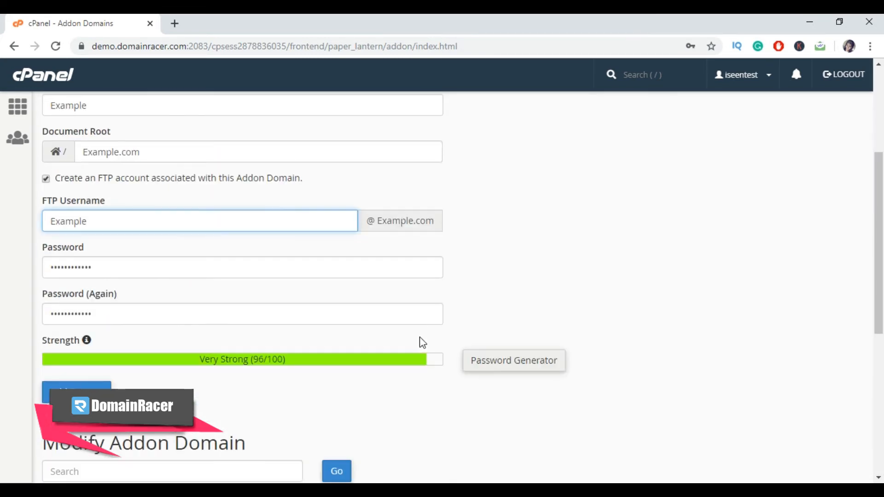
Step: Add the domain so Eample1.com is confirmed, view its File Manager folder, and return to the confirmation
left_click(77, 262)
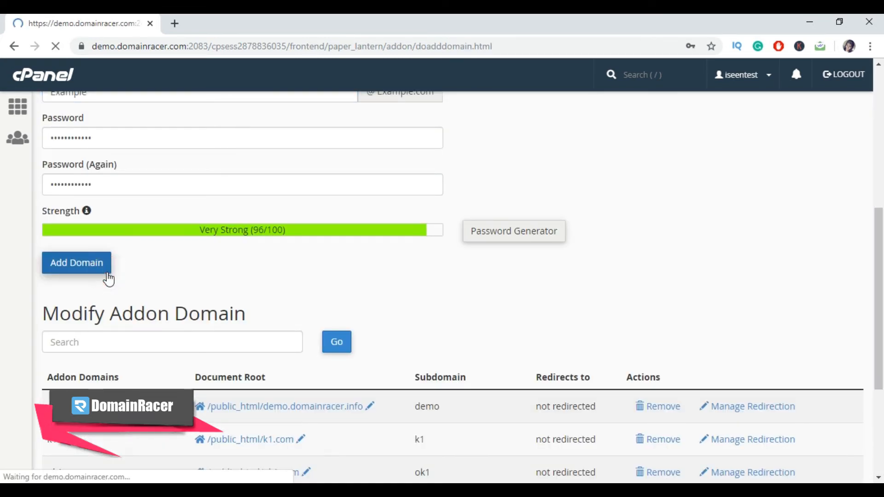
left_click(77, 262)
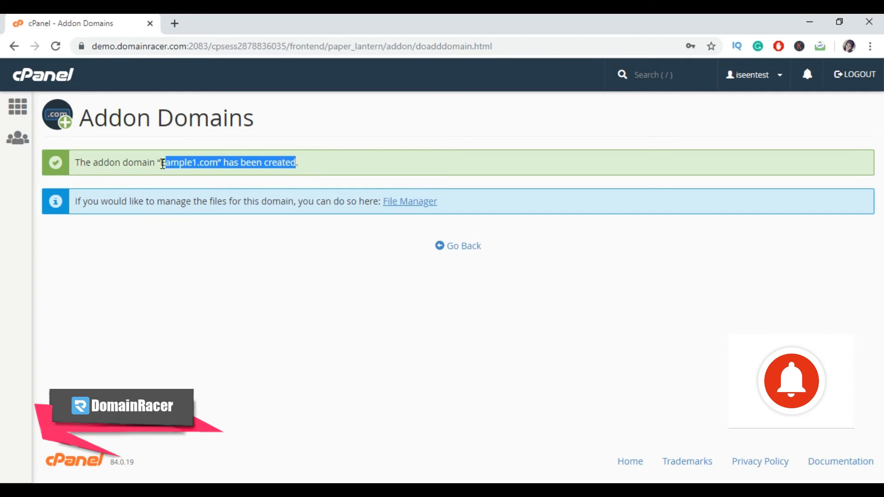
mouse_move(817, 414)
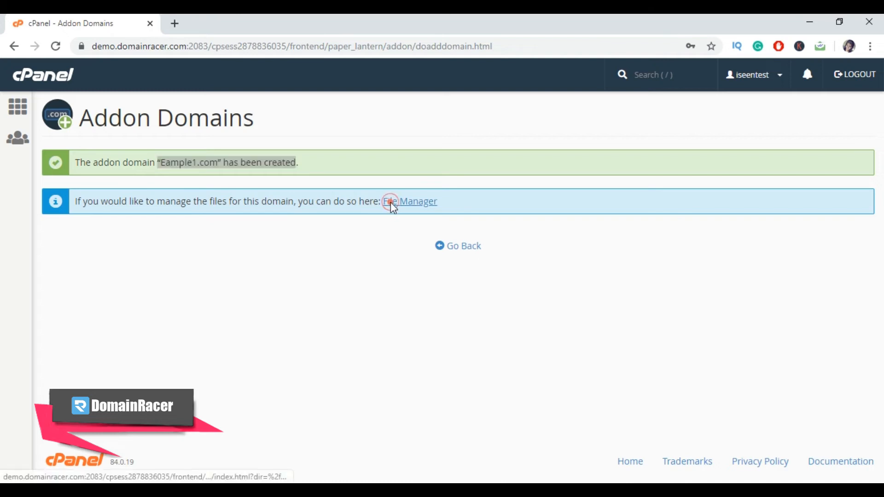
left_click(418, 201)
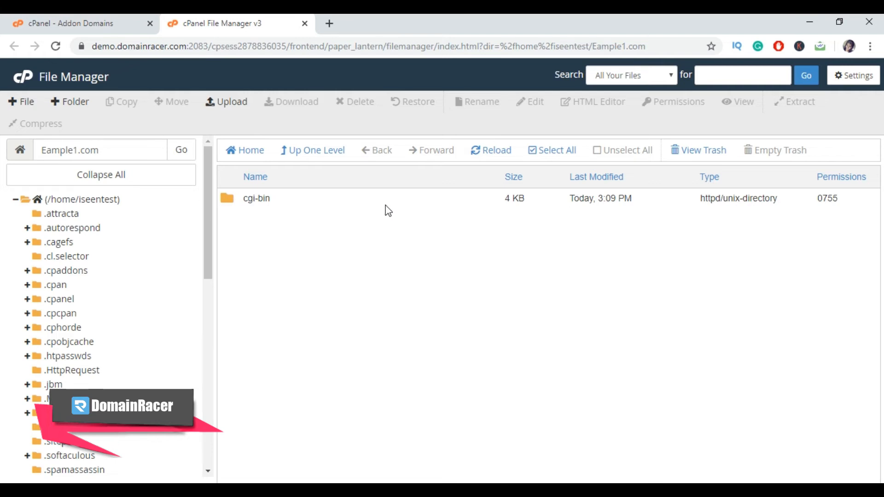
left_click(68, 23)
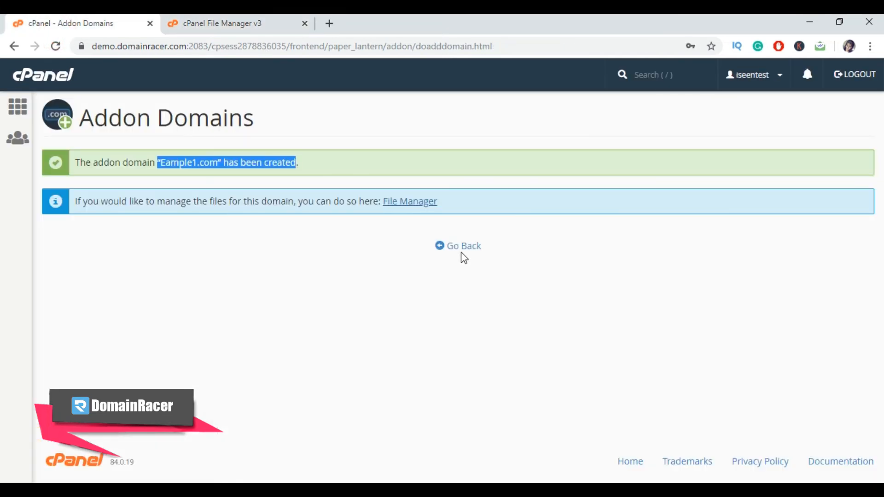
Step: Go back to the addon domains list and request removal of eample1.com
left_click(458, 246)
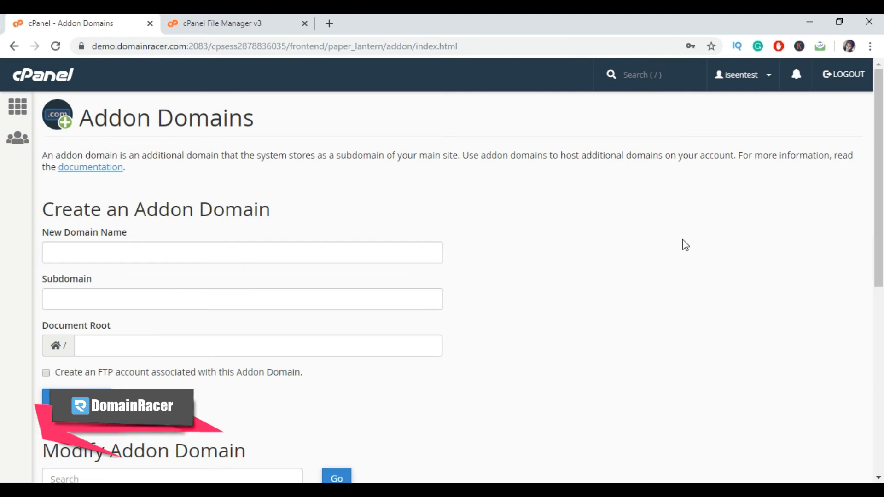
scroll("down", 3)
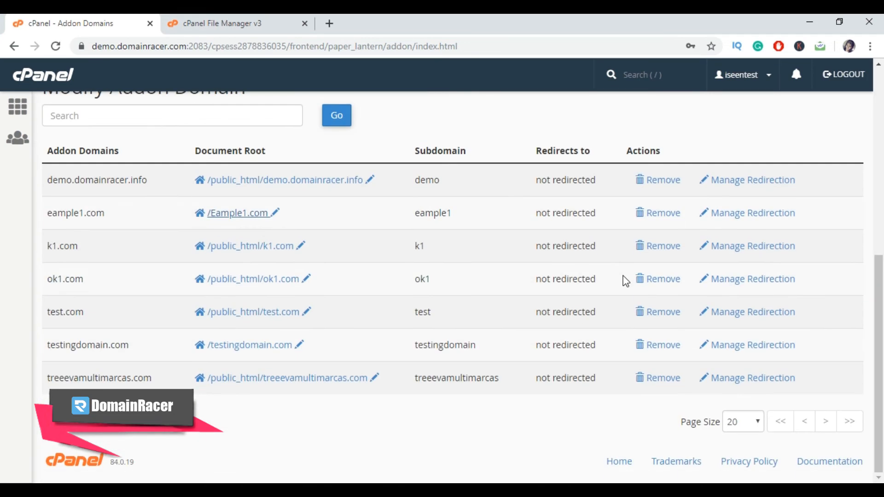
mouse_move(243, 213)
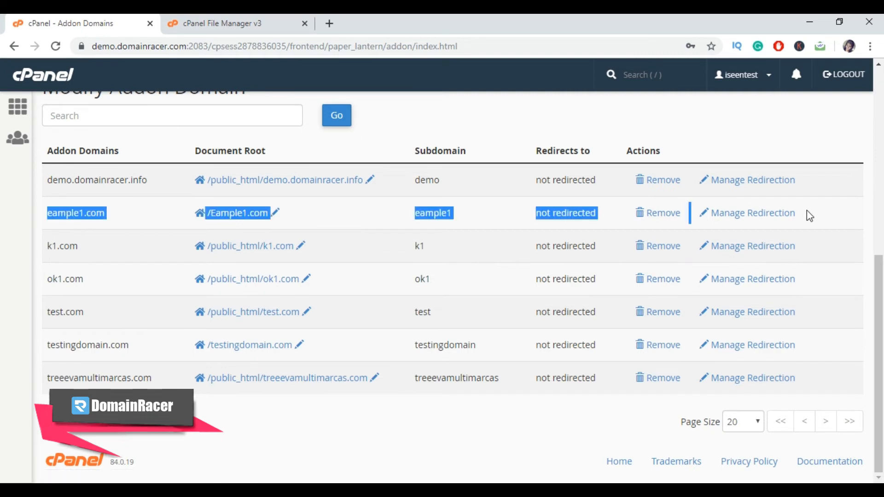
mouse_move(239, 213)
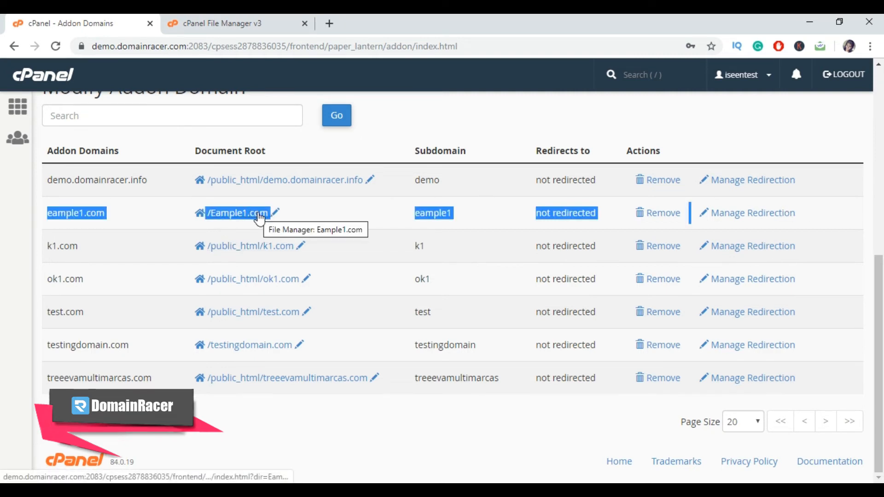
mouse_move(236, 212)
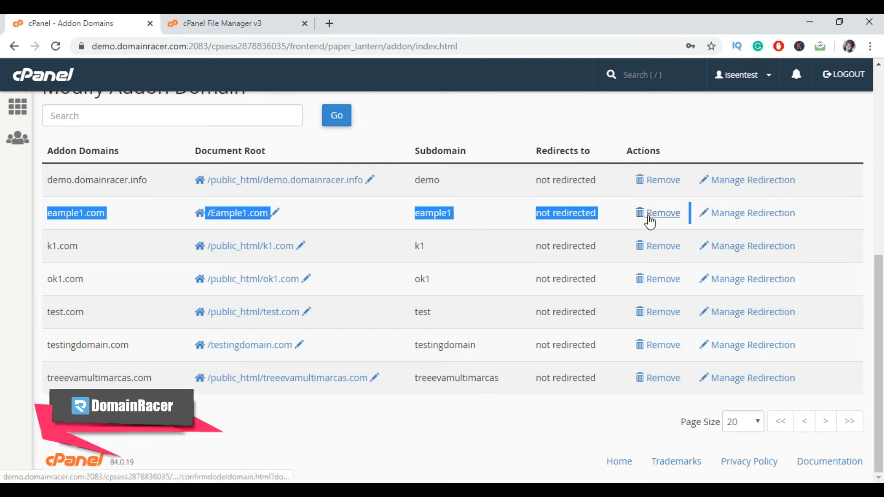
left_click(658, 212)
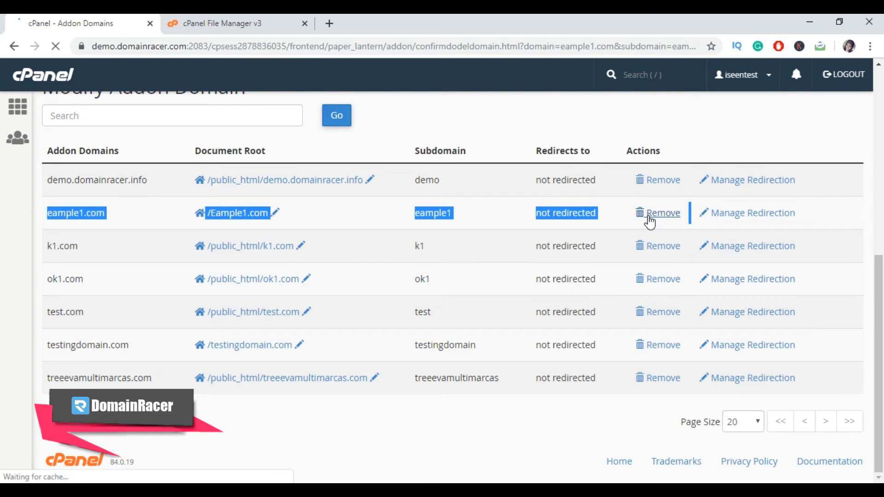
left_click(657, 213)
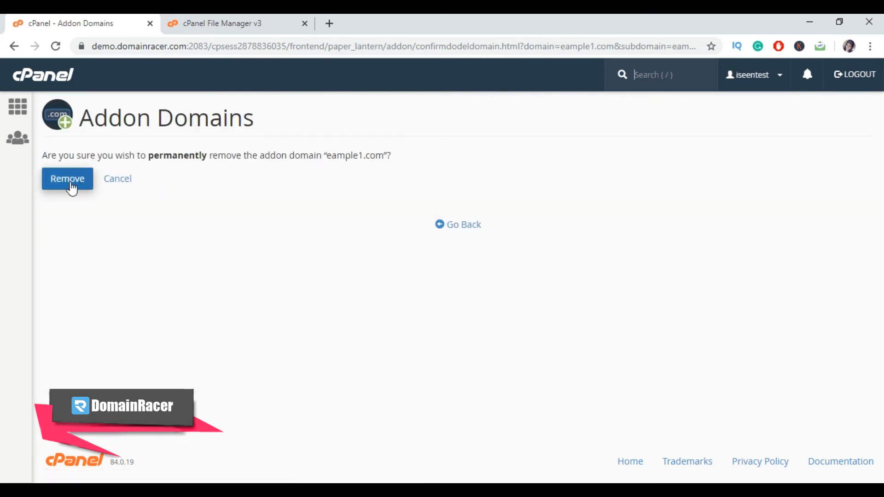
mouse_move(77, 191)
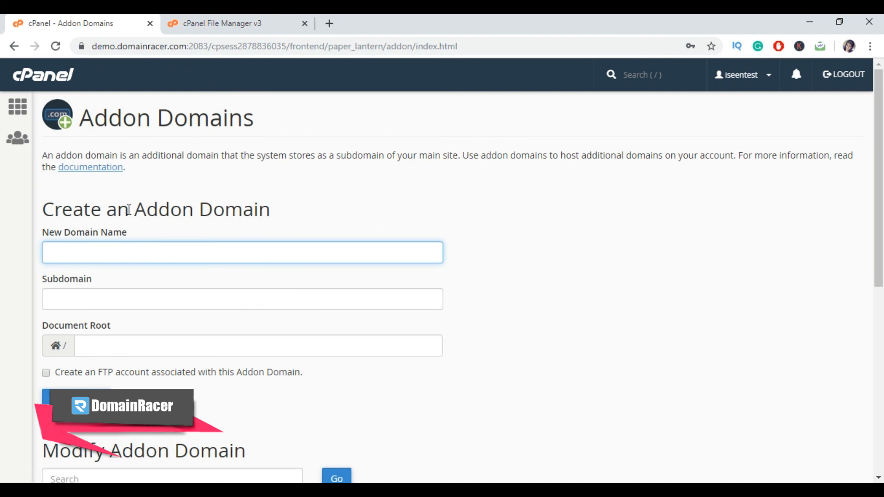
Step: Confirm eample1.com's removal, landing back on the blank Addon Domain form
double_click(202, 209)
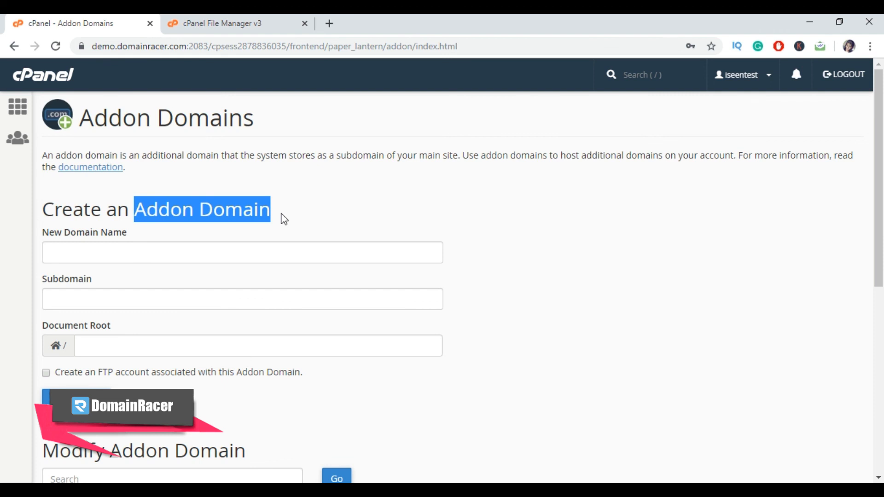